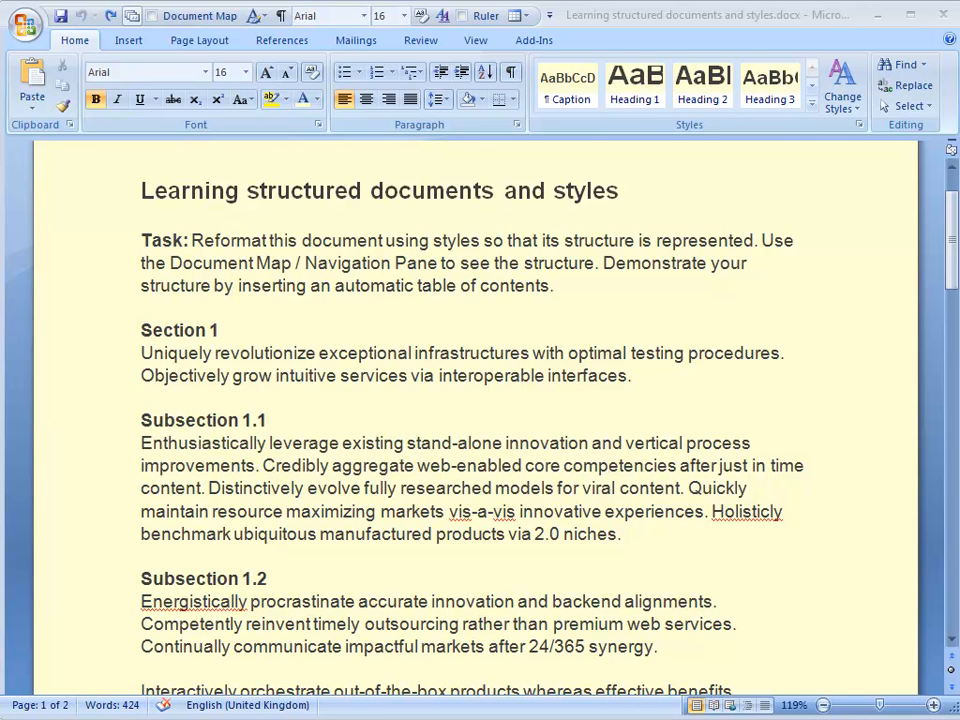
- Turn on the Document Map pane and jump to Subsection 1.1 in the outline
click(142, 190)
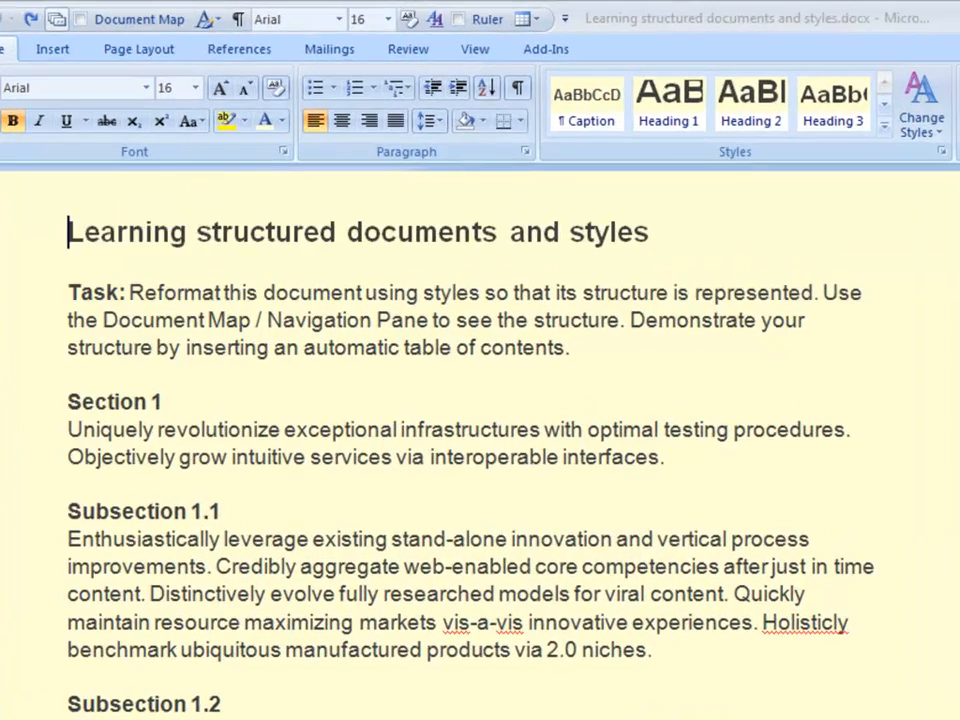
click(474, 48)
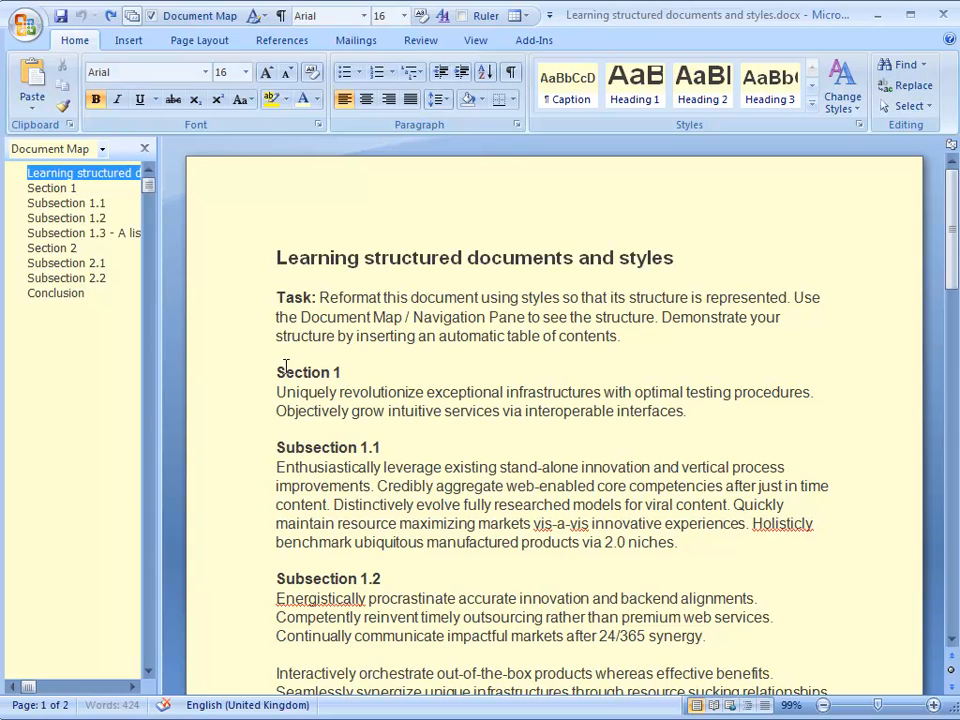
click(66, 204)
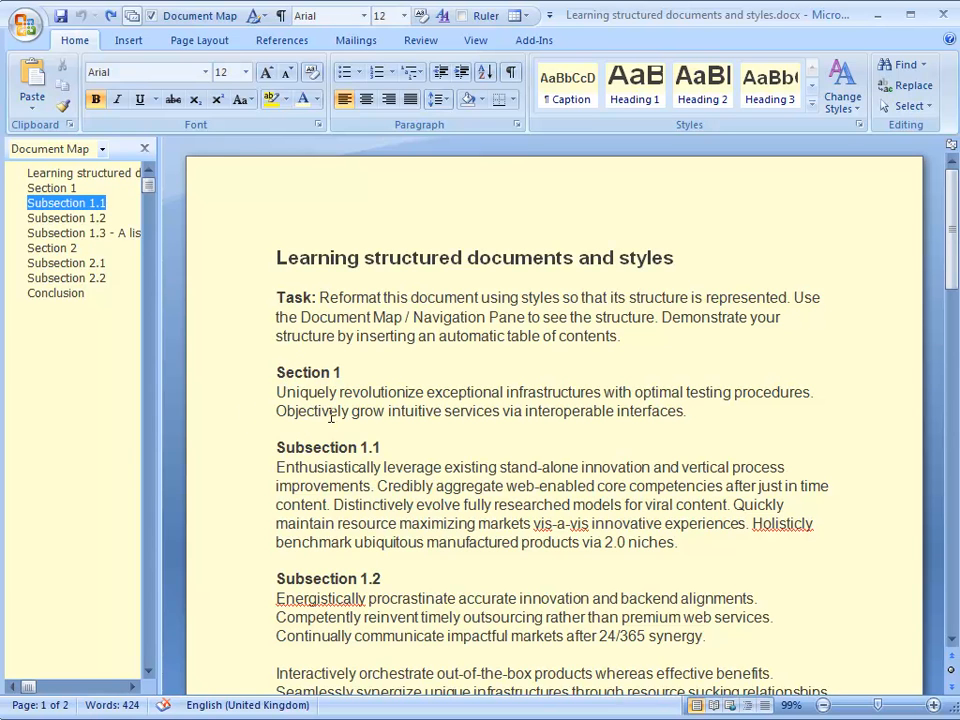
mouse_move(378, 404)
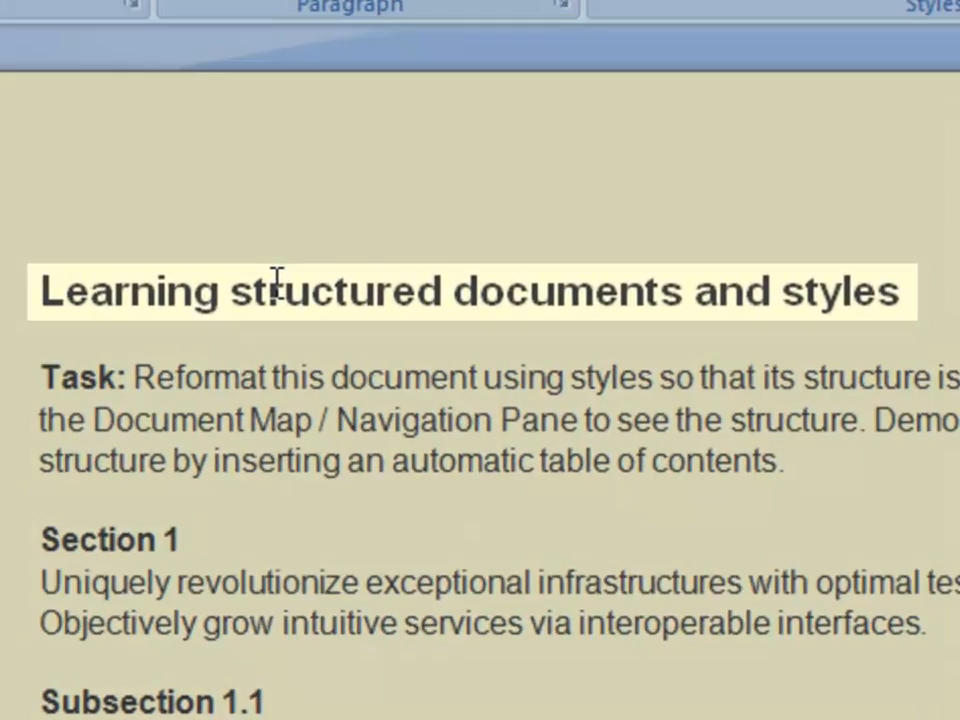
- Style the title as Heading 1, Section 1 as Heading 2 and Subsection 1.2 as Heading 3
click(268, 292)
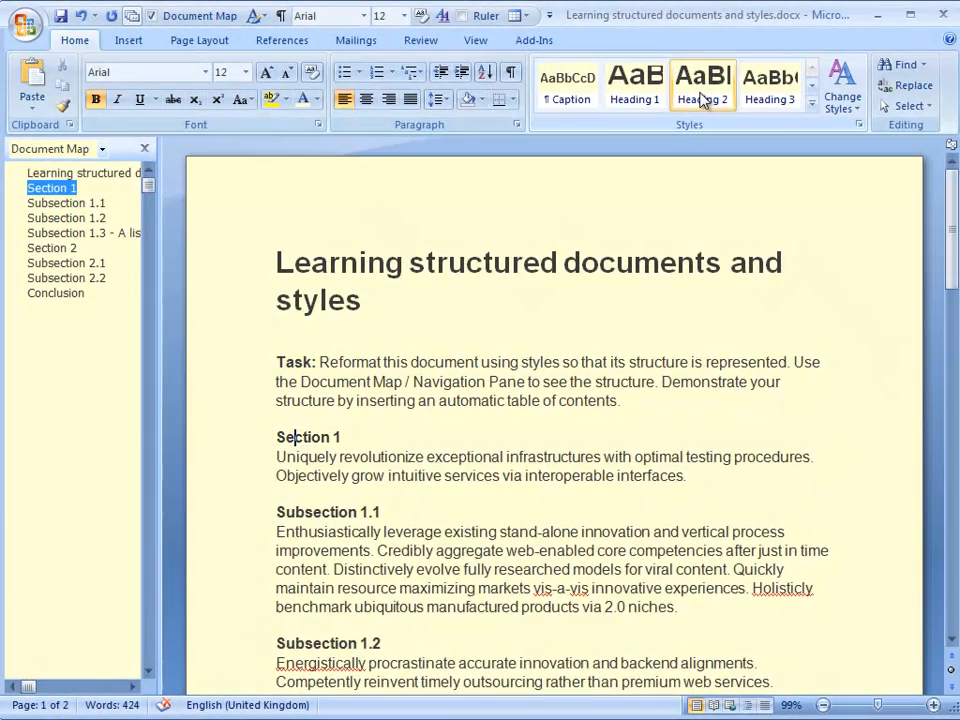
click(704, 84)
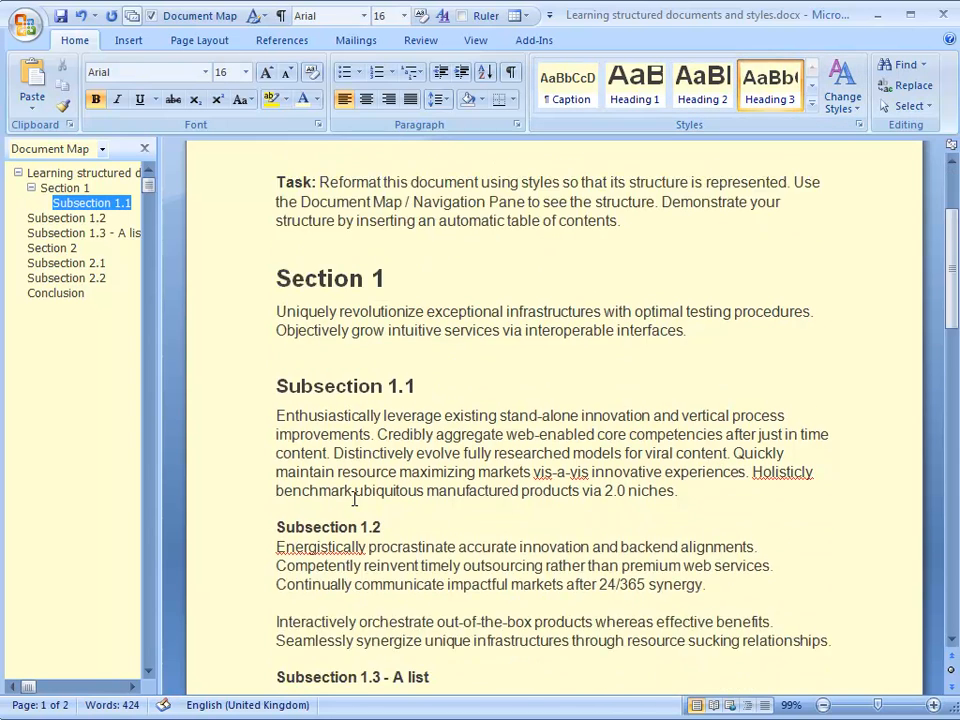
click(768, 84)
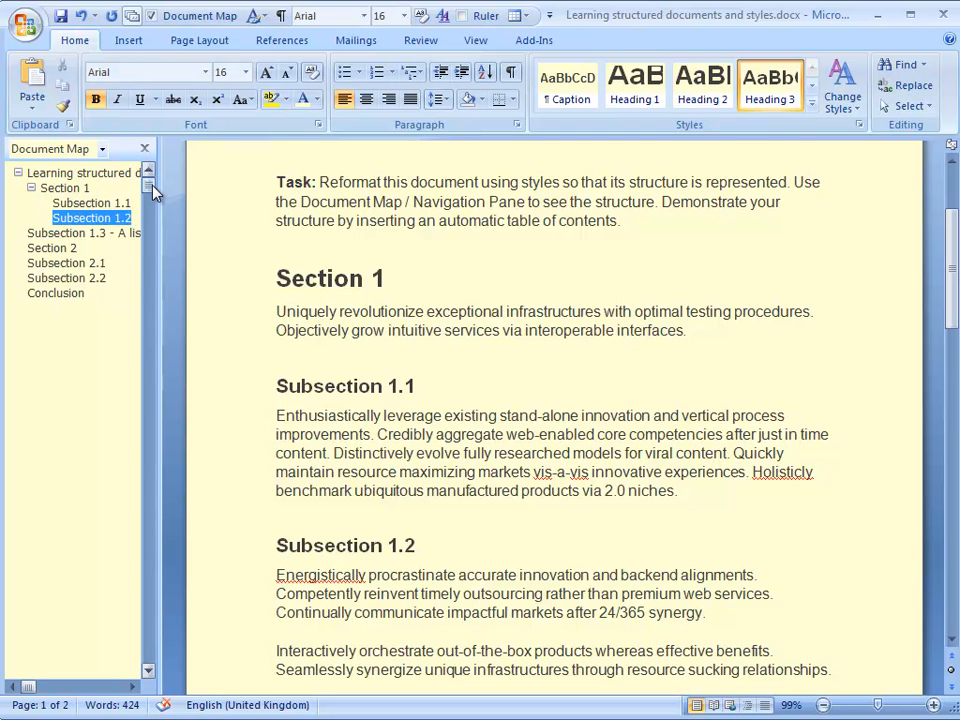
- Give Subsection 1.3 - A list the Heading 3 style so it nests under Section 1
click(84, 232)
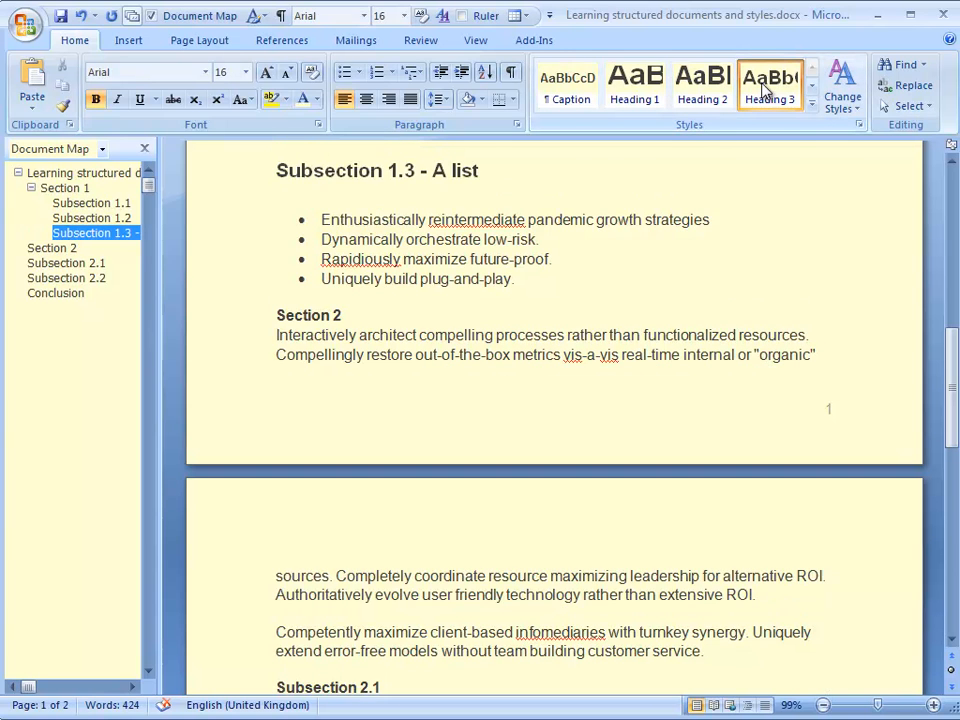
mouse_move(770, 84)
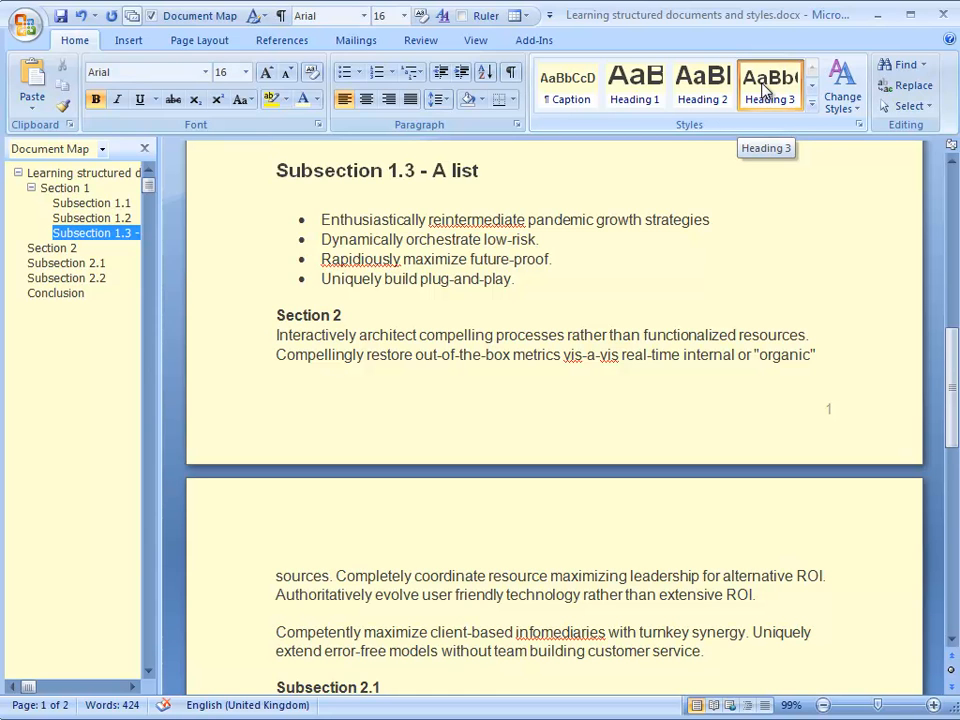
click(278, 170)
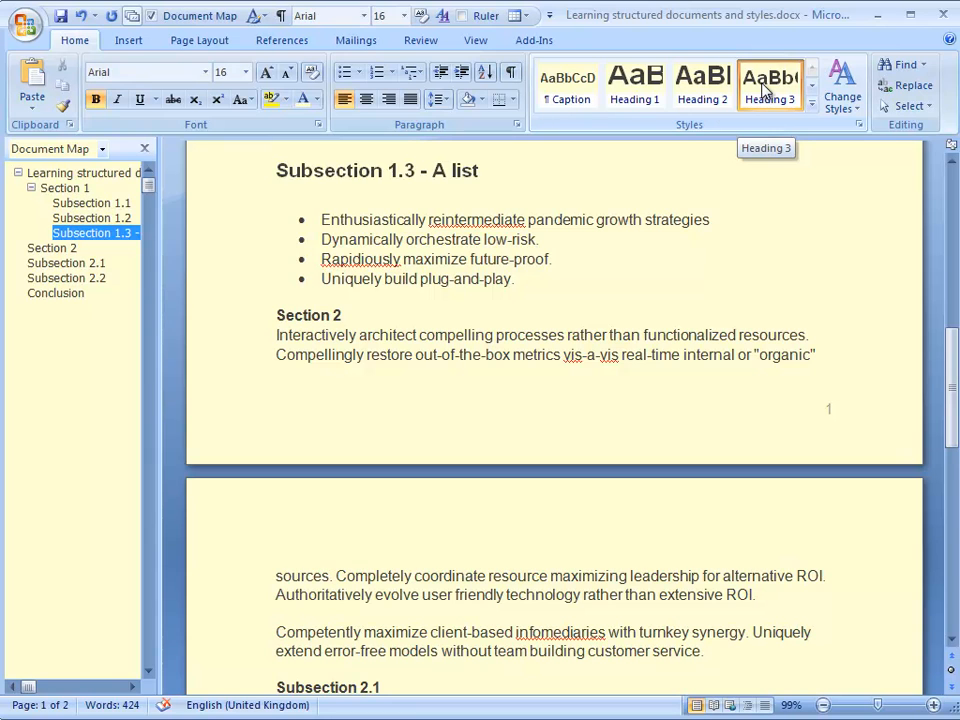
click(278, 170)
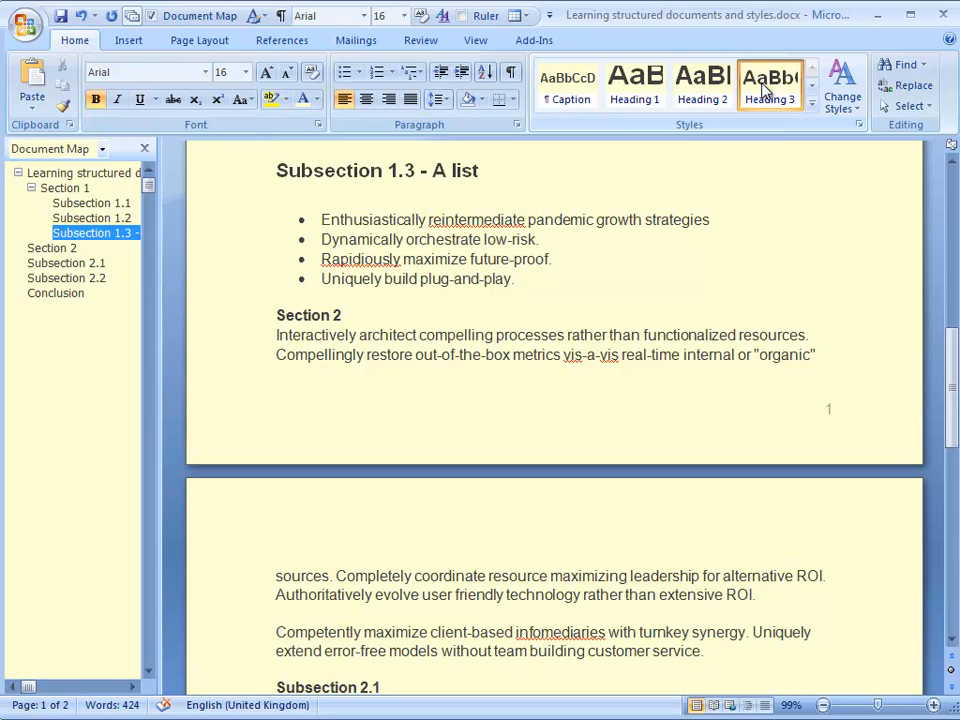
click(278, 170)
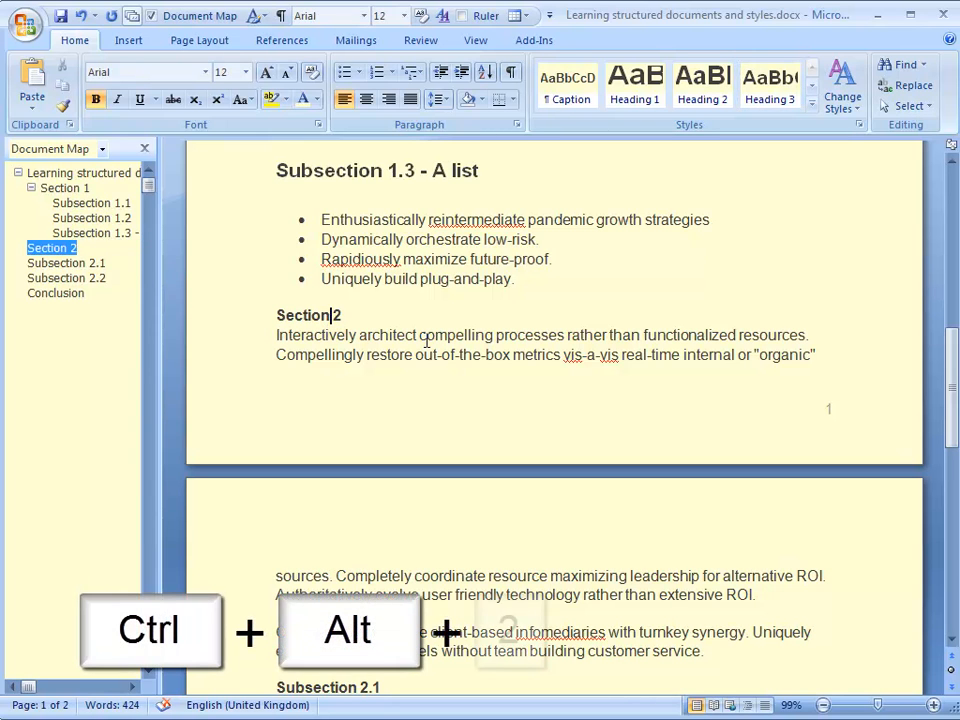
- Make Section 2 and Conclusion Heading 2 section headings with Ctrl+Alt+2
key(ctrl+alt+2)
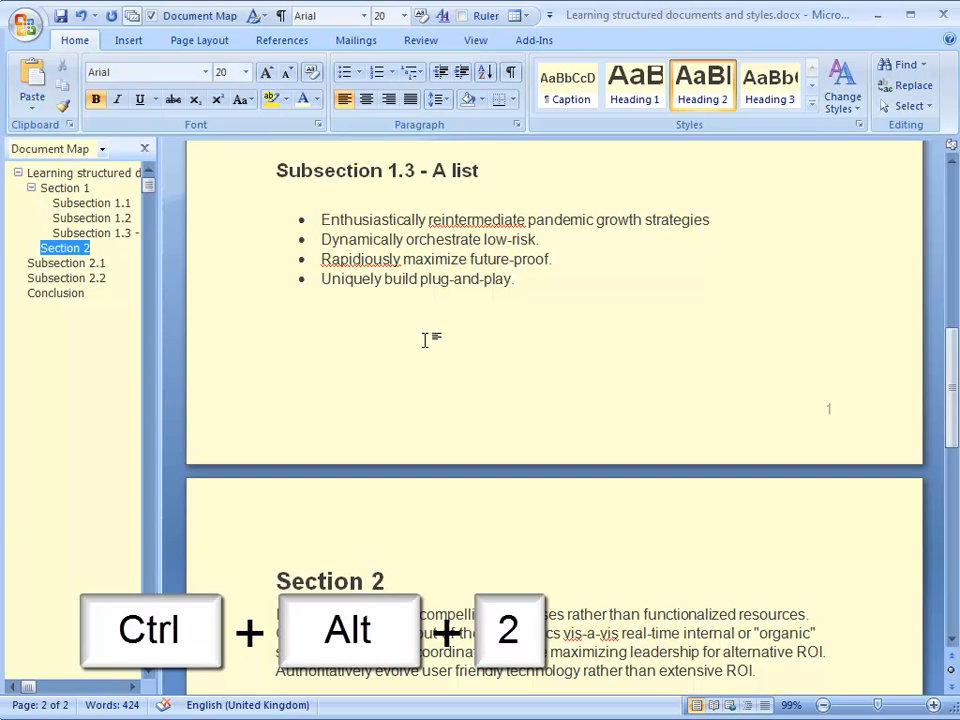
key(ctrl+alt+2)
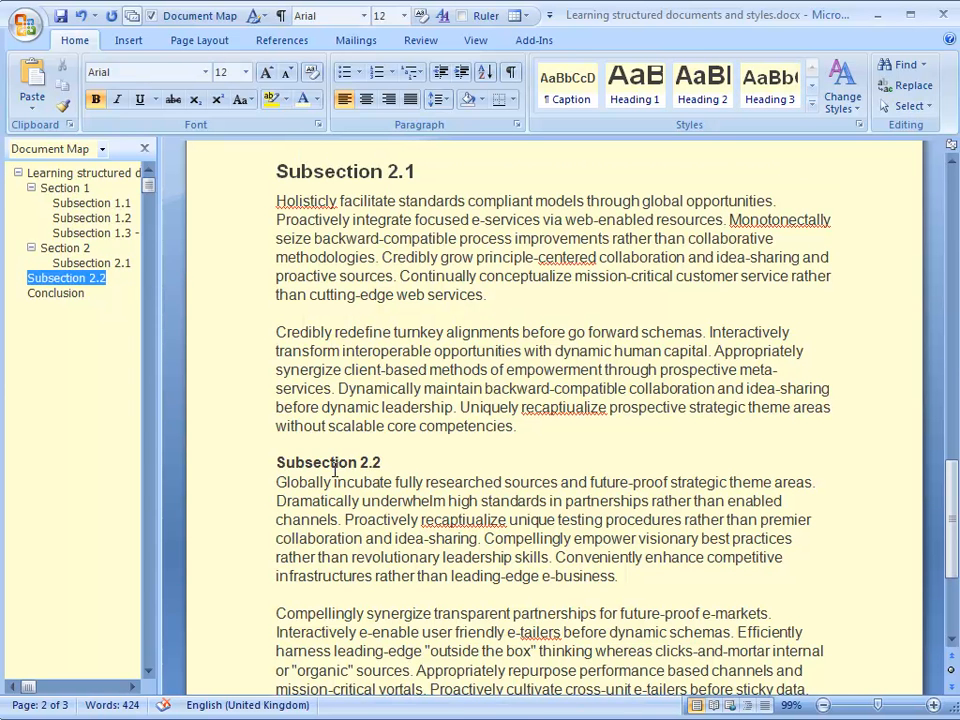
click(56, 292)
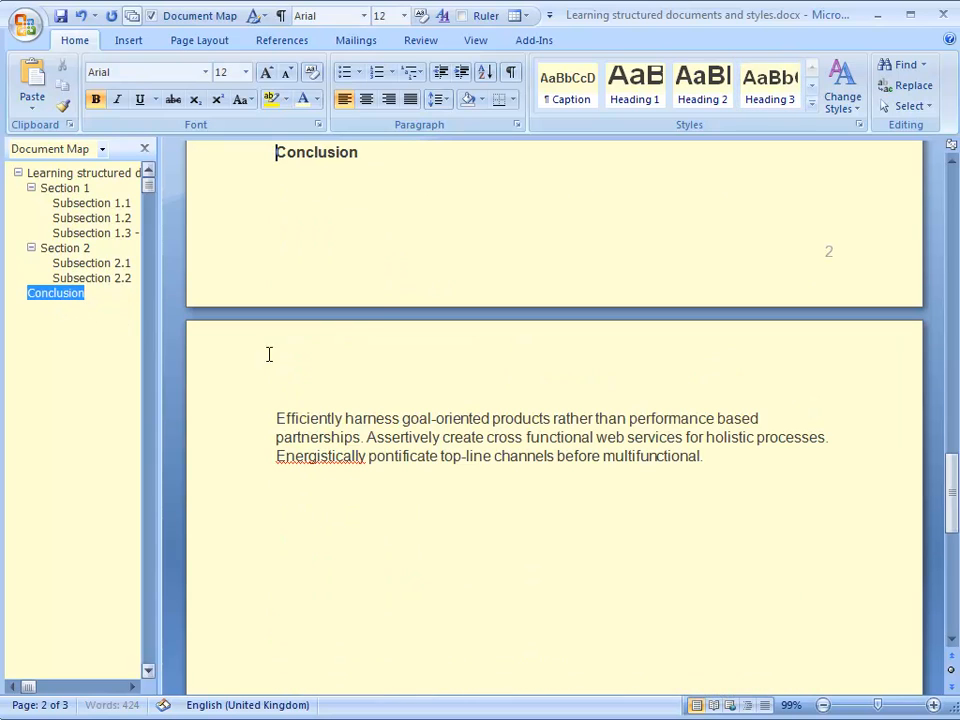
mouse_move(352, 212)
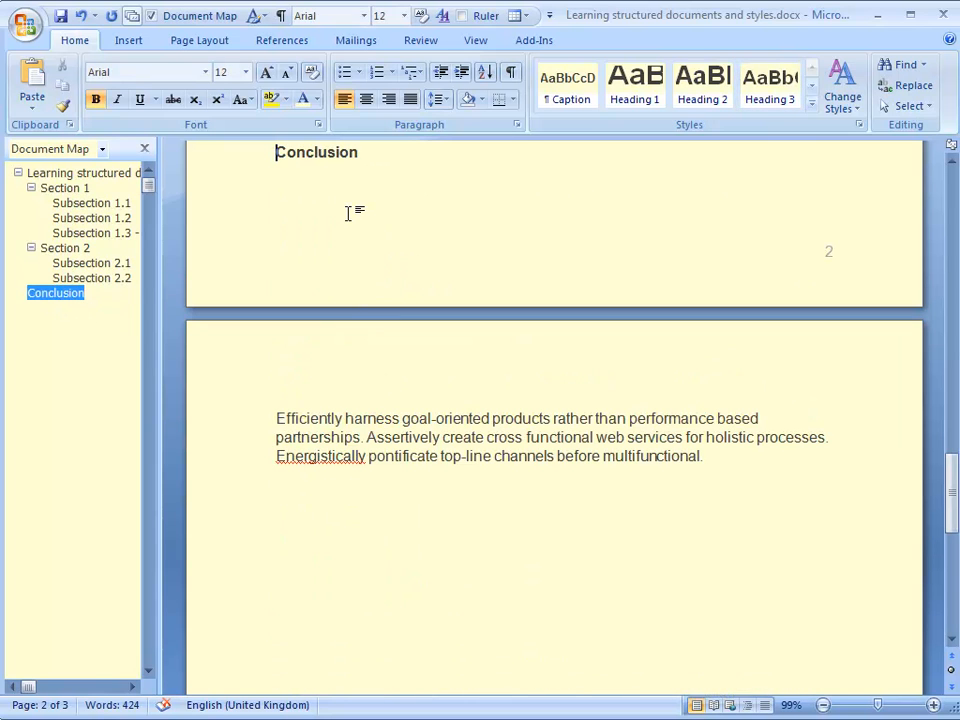
key(ctrl+alt+2)
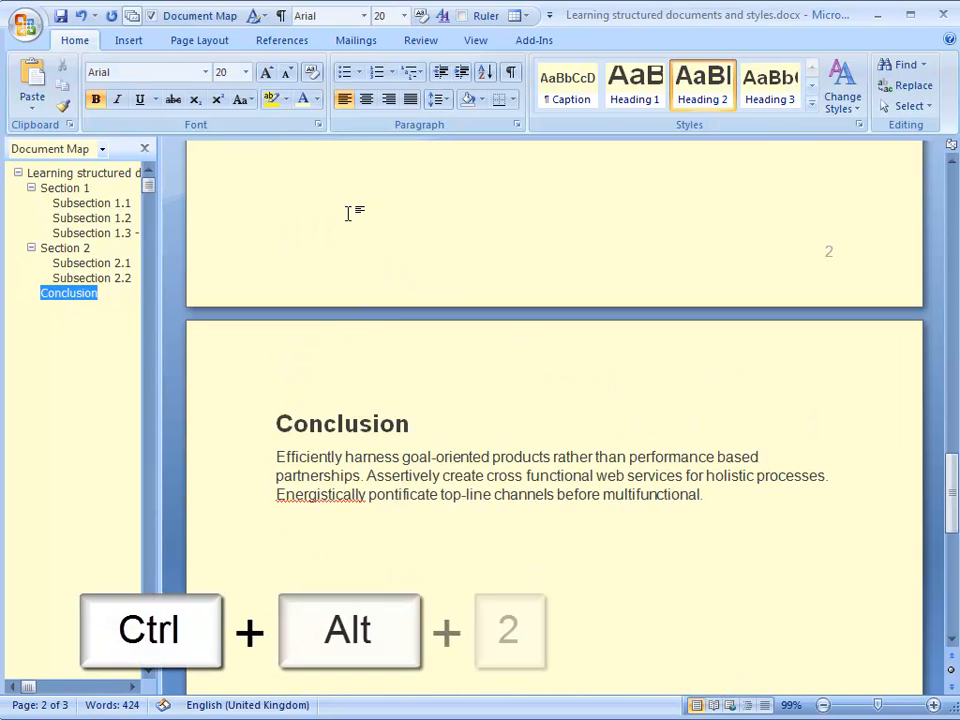
key(ctrl+alt+2)
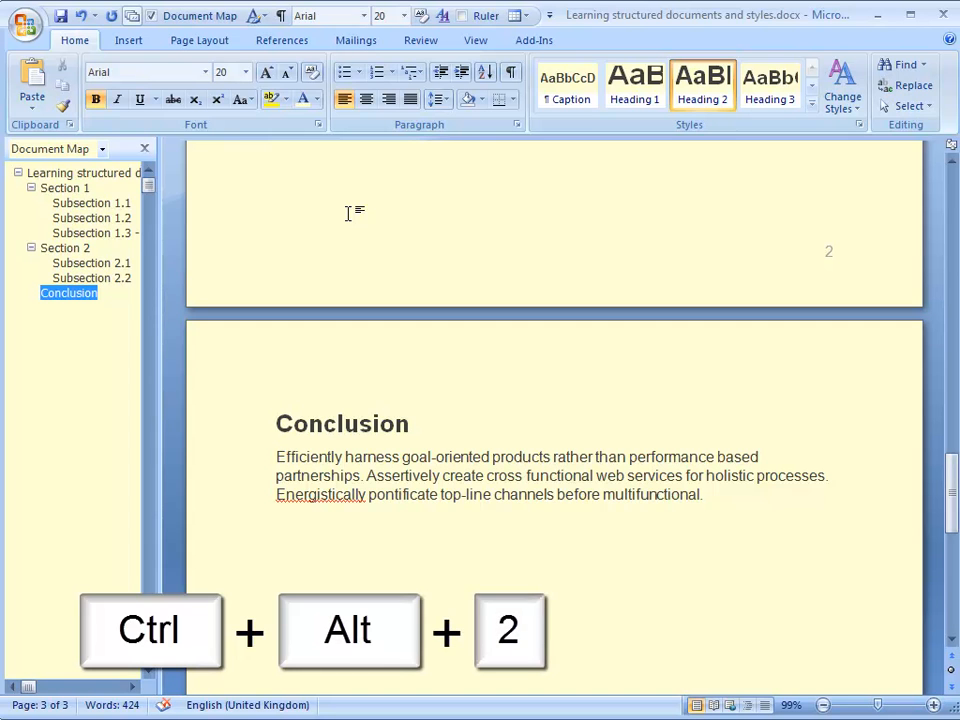
key(ctrl+alt+2)
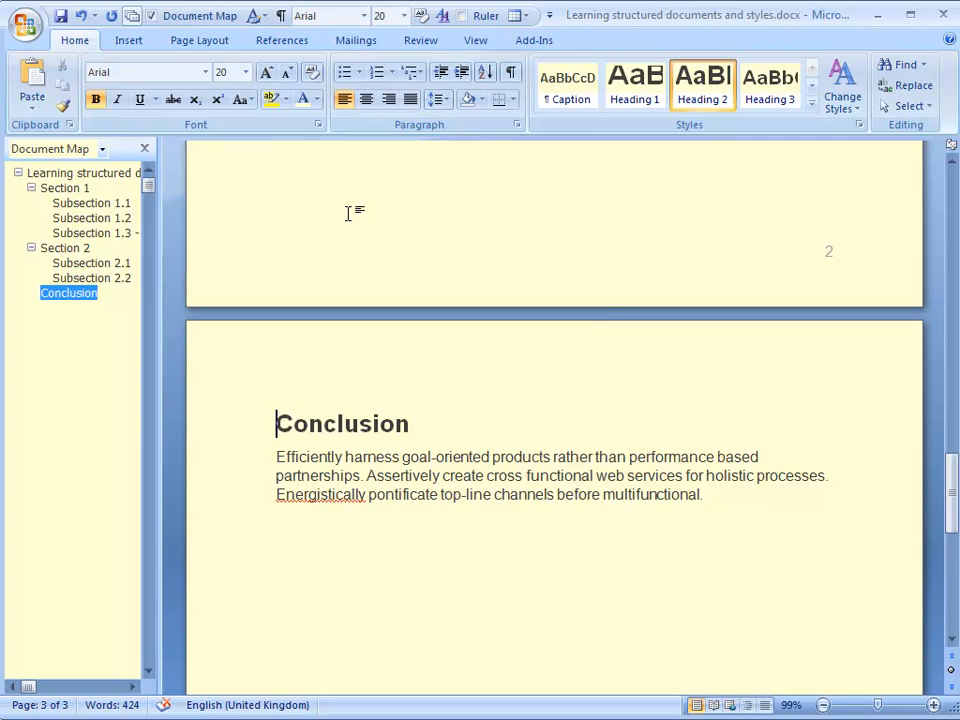
mouse_move(410, 336)
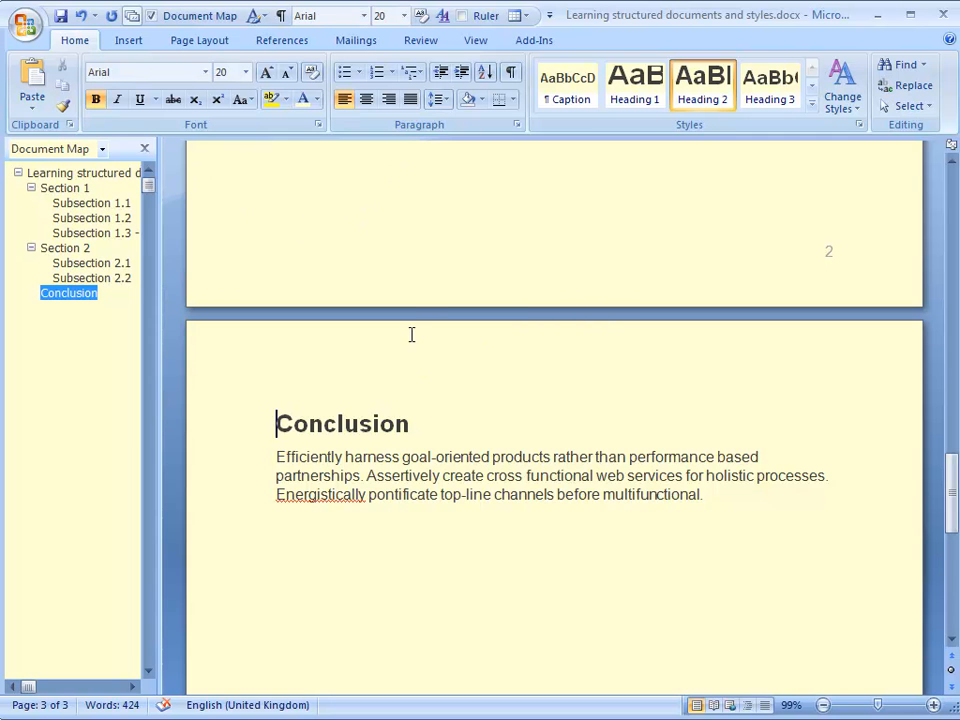
- Jump between Subsections 2.2, 1.1 and 1.2 in the Document Map, ending on the title
click(92, 276)
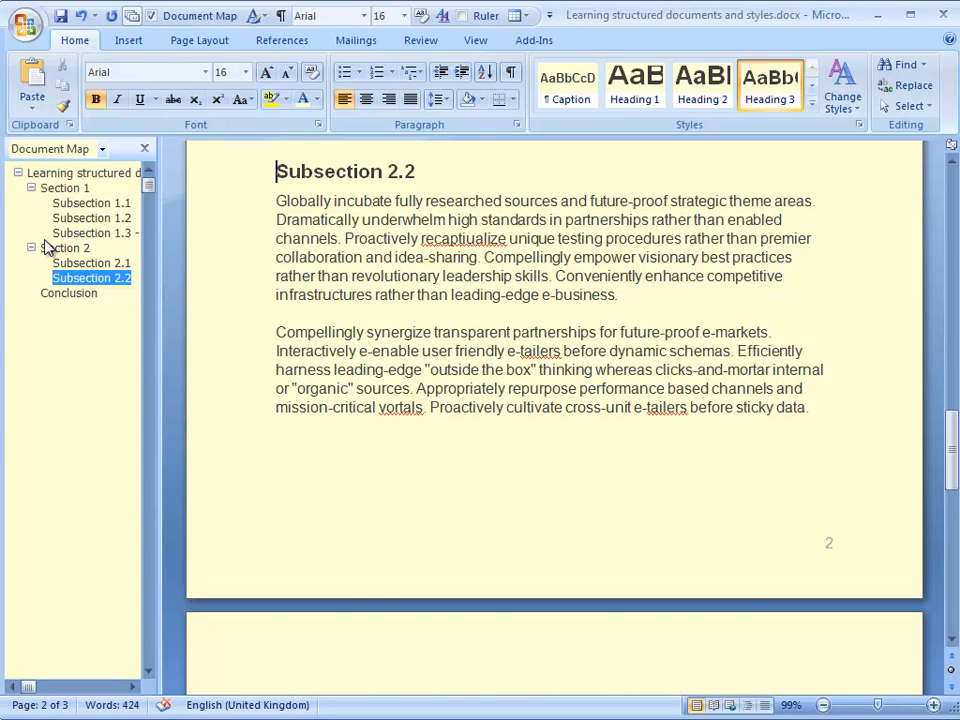
click(84, 172)
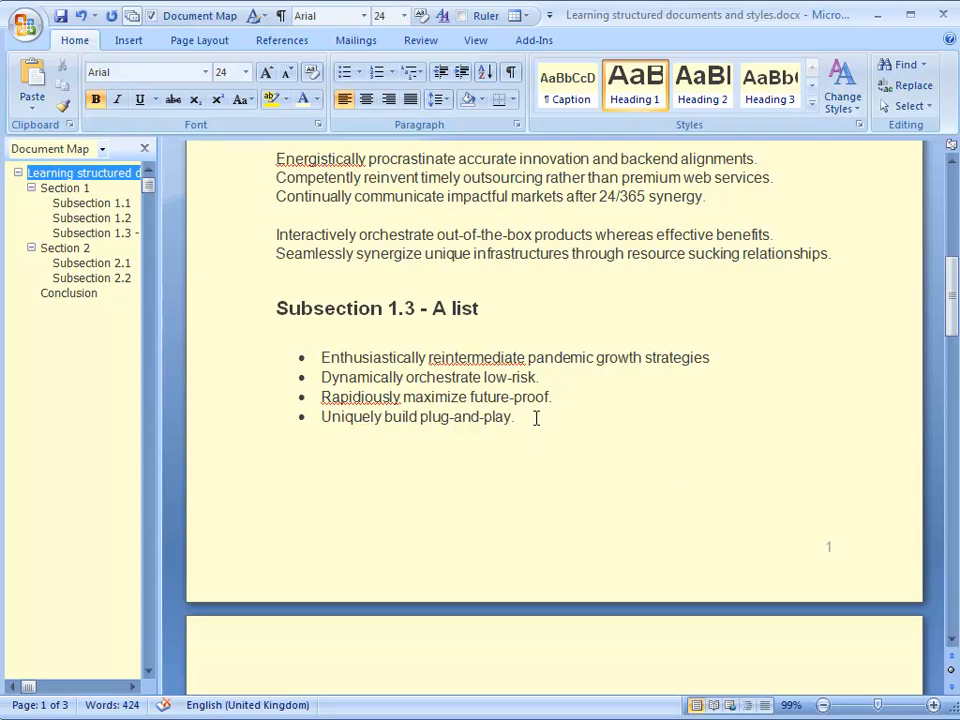
click(90, 204)
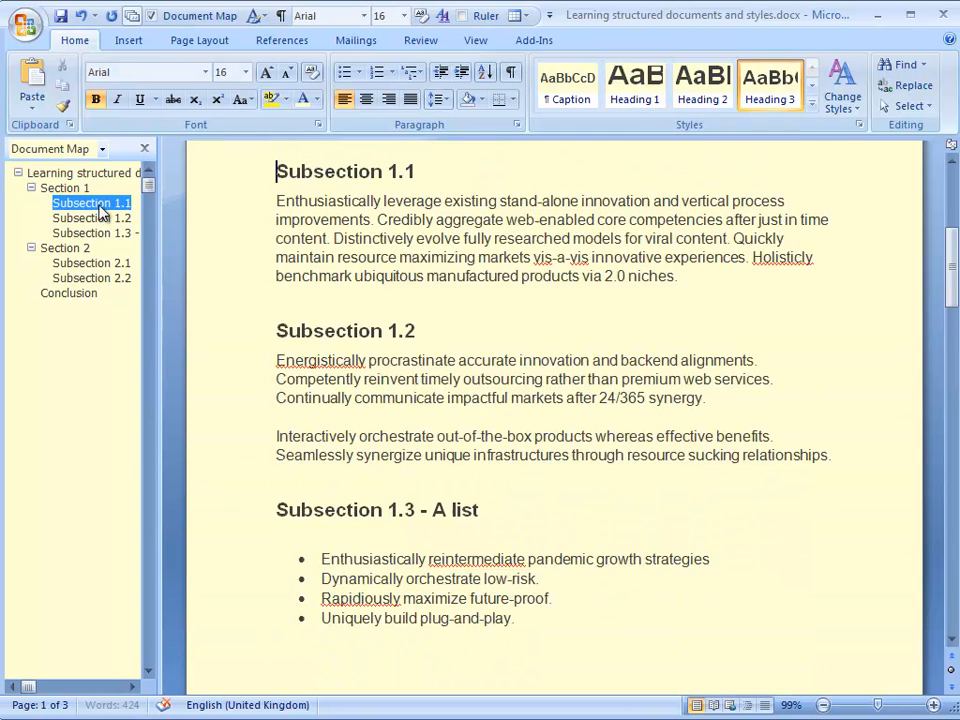
click(92, 218)
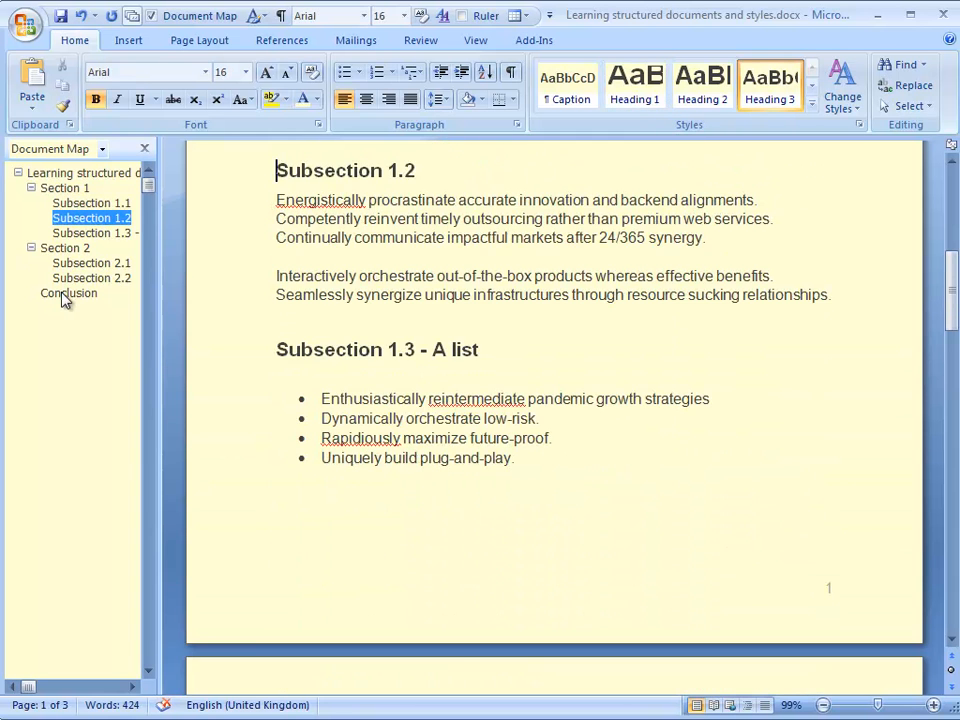
click(82, 172)
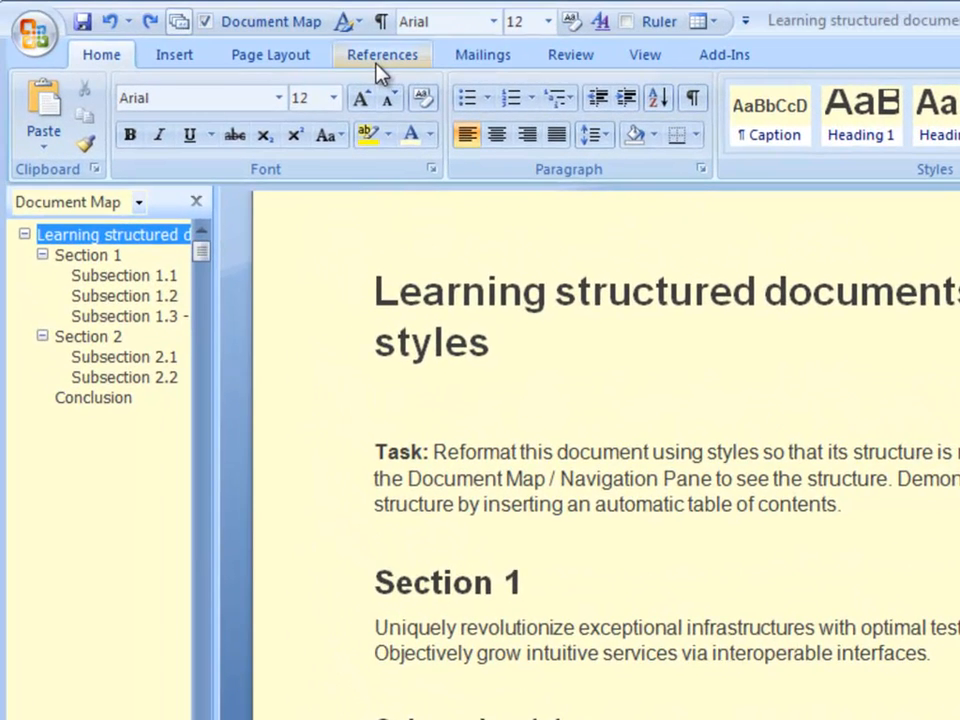
- Insert an automatic table of contents with page numbers from the References tools
click(52, 110)
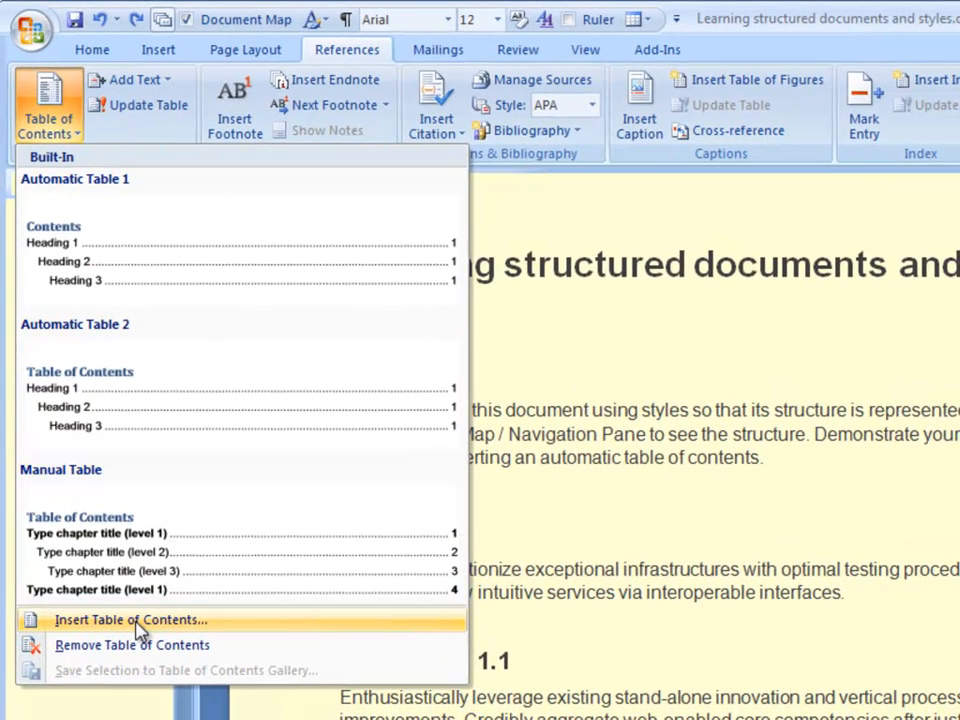
mouse_move(170, 570)
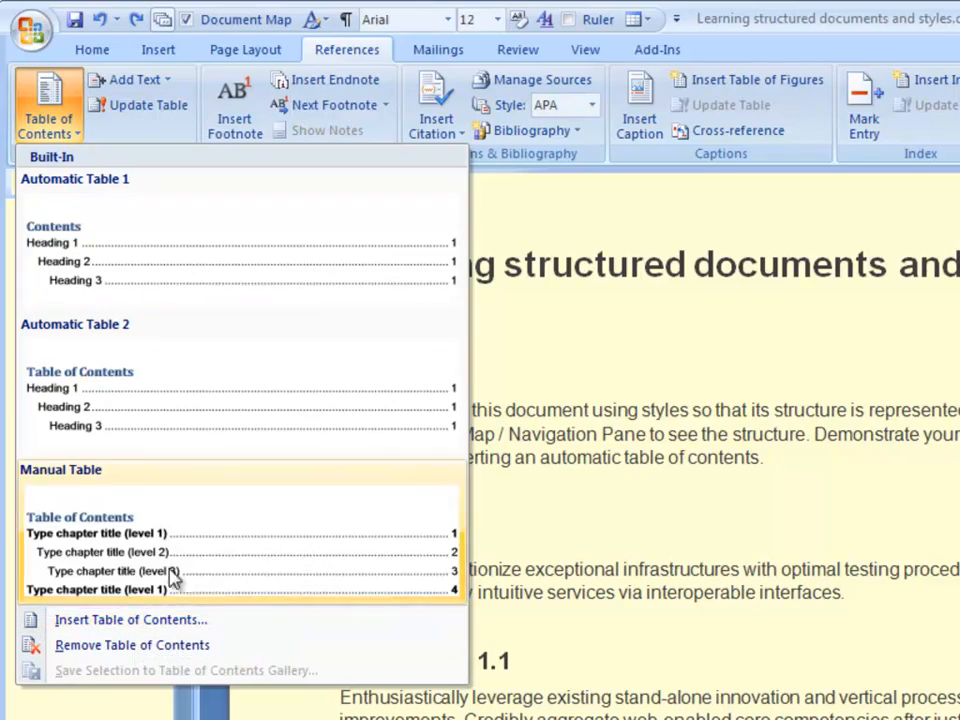
click(130, 620)
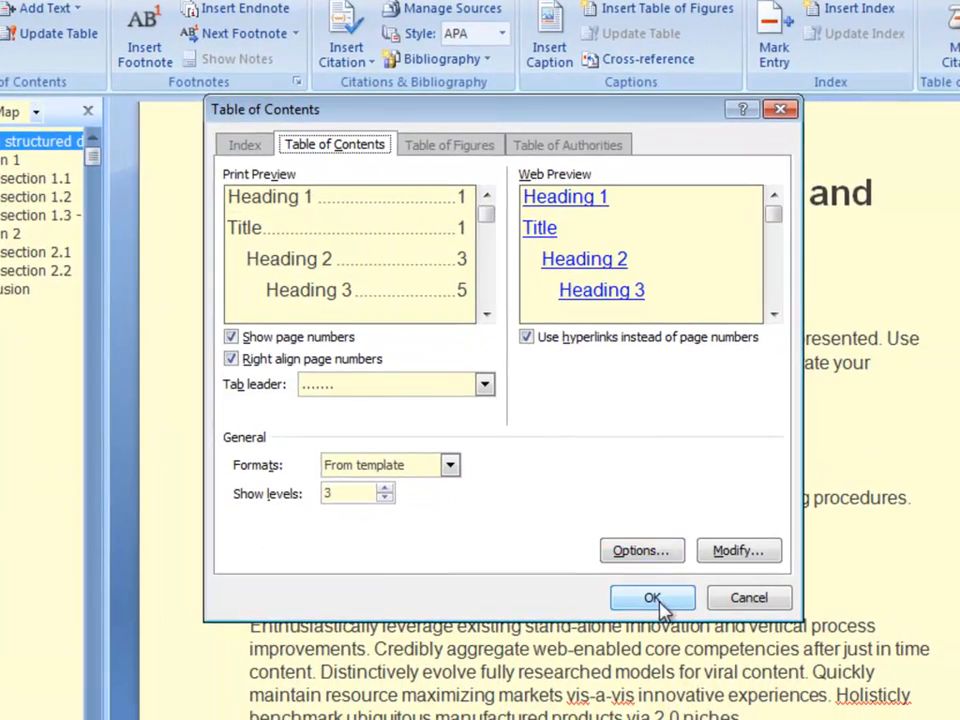
click(652, 596)
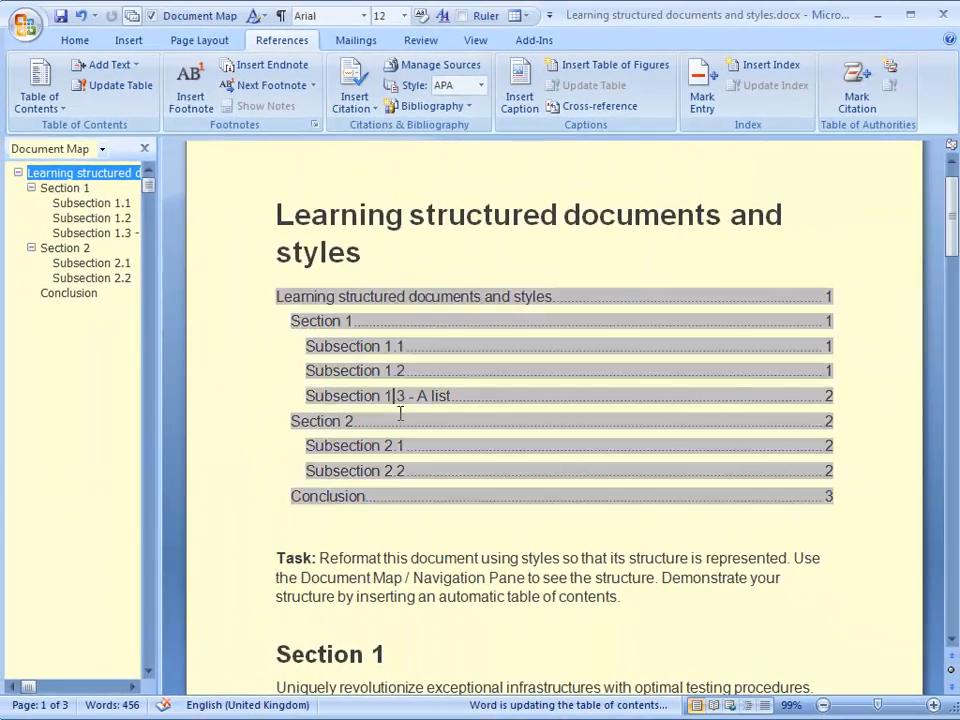